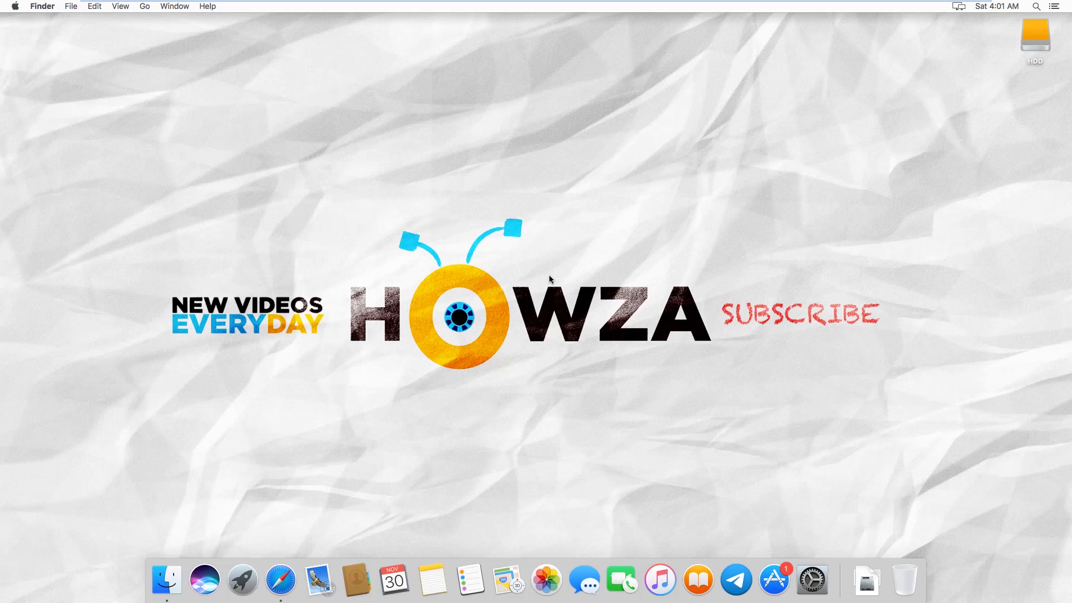
{"action": "mouse_move", "coordinate": [551, 285]}
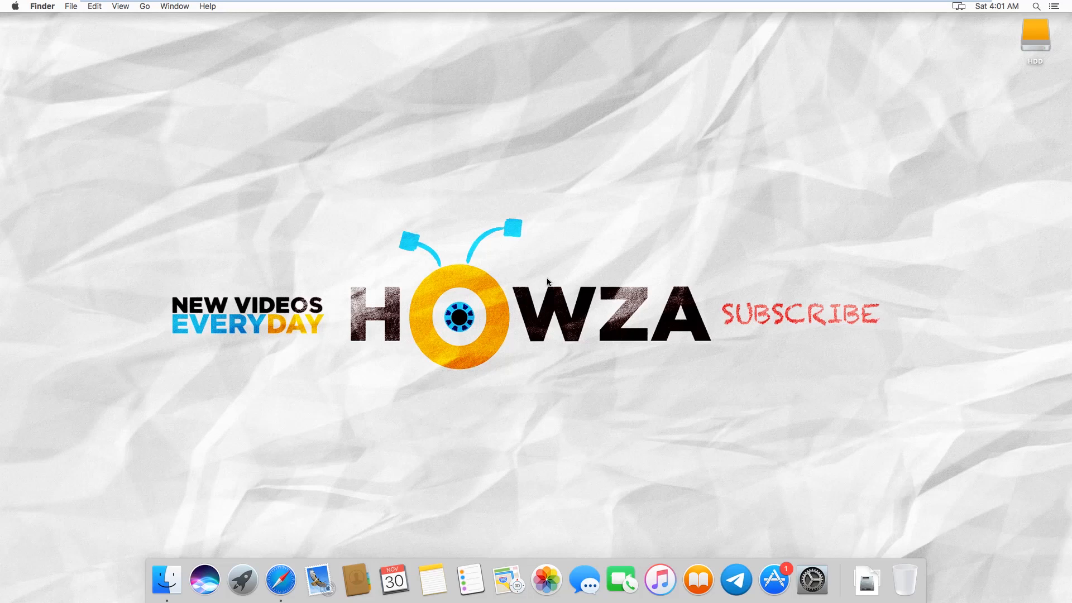
{"action": "mouse_move", "coordinate": [499, 348]}
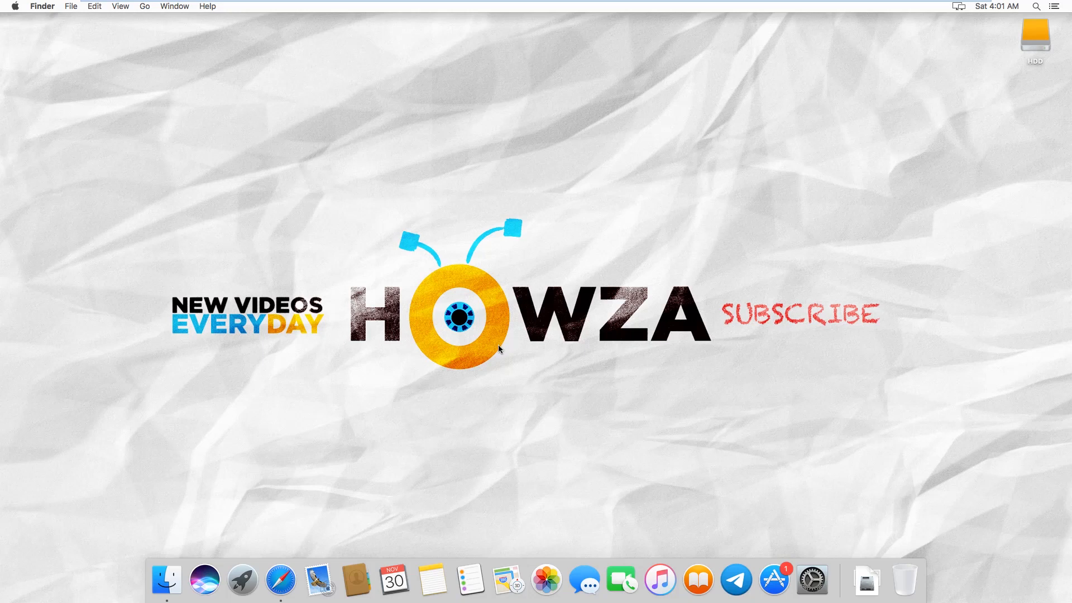
{"action": "mouse_move", "coordinate": [429, 438]}
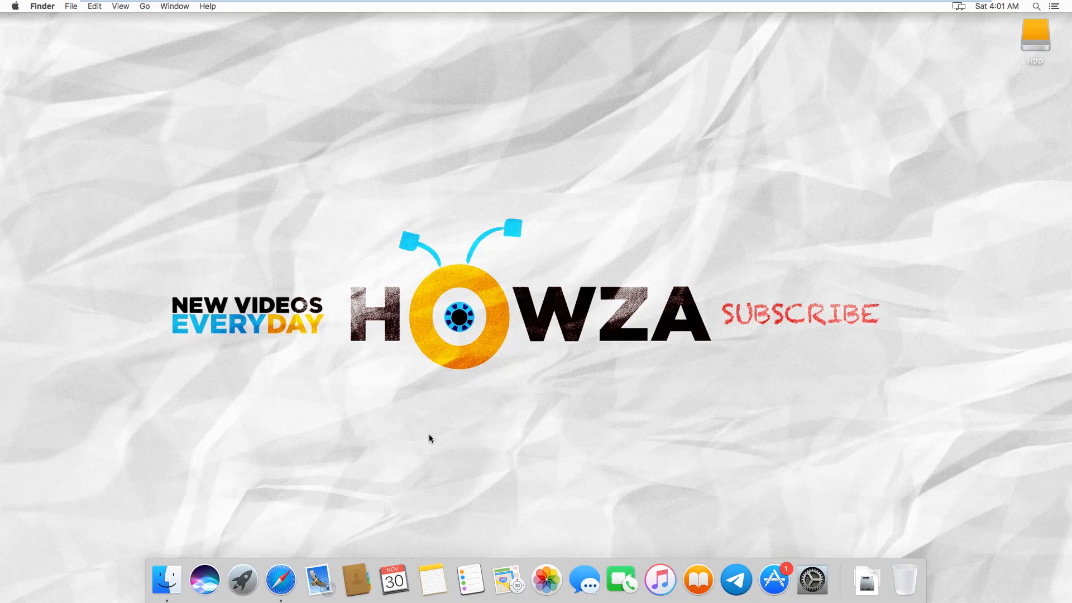
Search Google in Safari for 'download skype for mac'.
{"action": "left_click", "coordinate": [280, 580]}
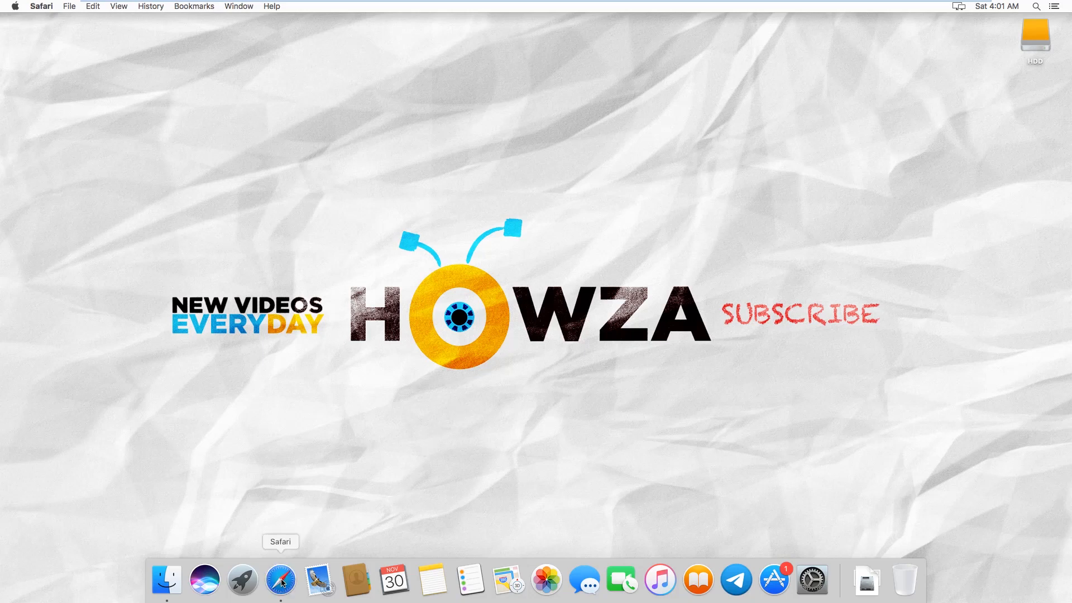
{"action": "left_click", "coordinate": [280, 580]}
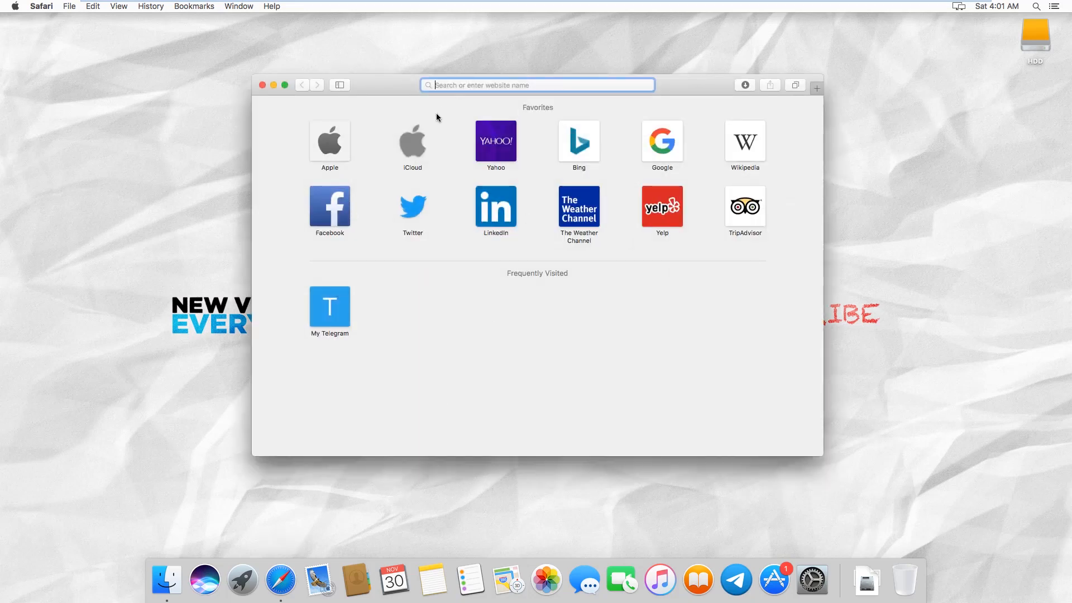
{"action": "type", "text": "download skyp"}
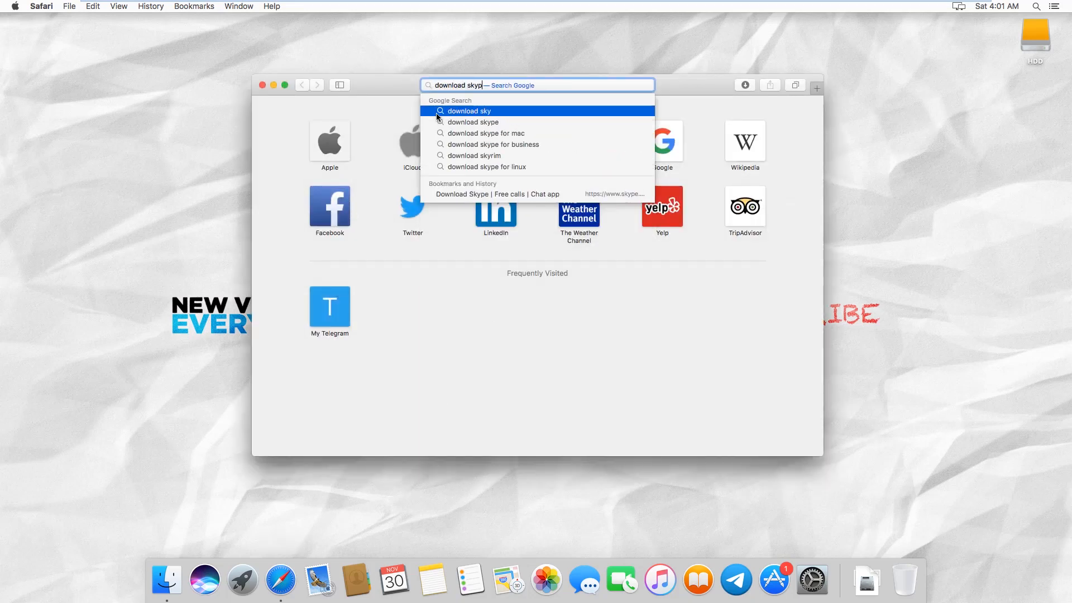
{"action": "left_click", "coordinate": [487, 134]}
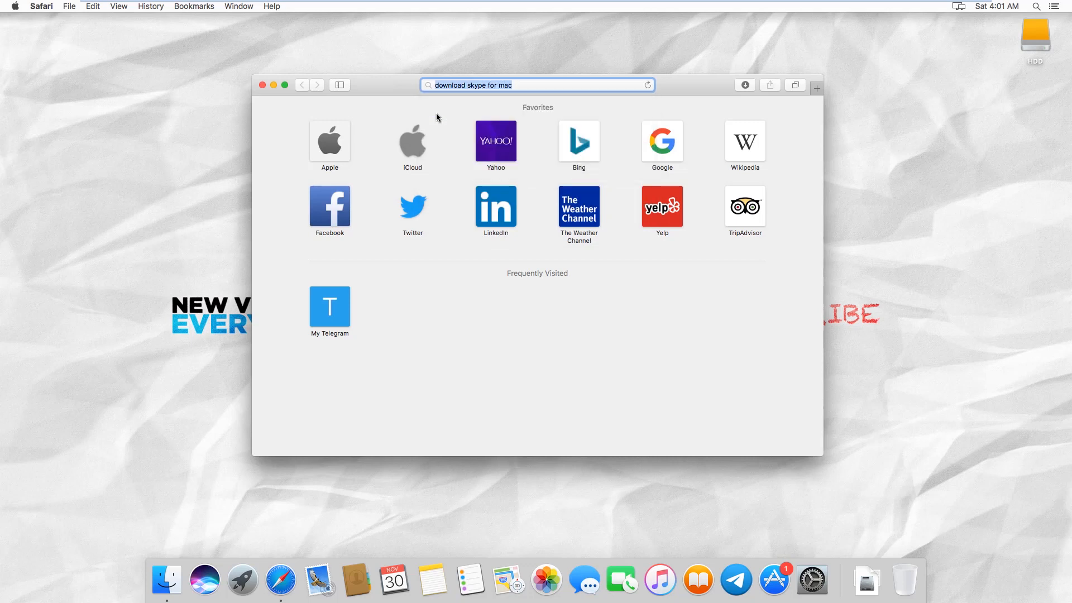
{"action": "key", "text": "Enter"}
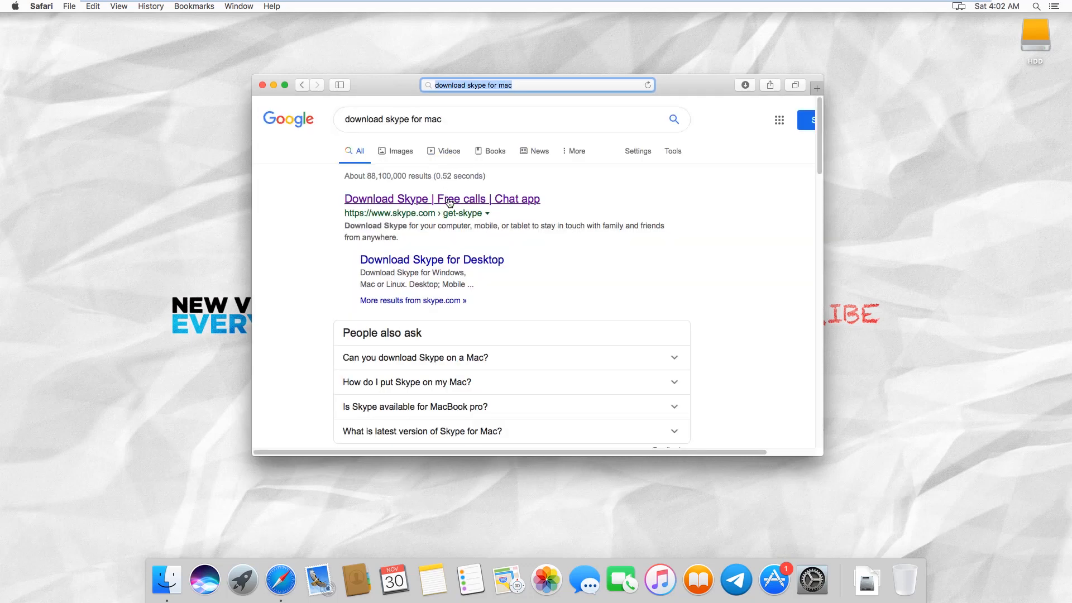
Start the Skype for Mac download from skype.com and close the Safari window.
{"action": "left_click", "coordinate": [442, 199]}
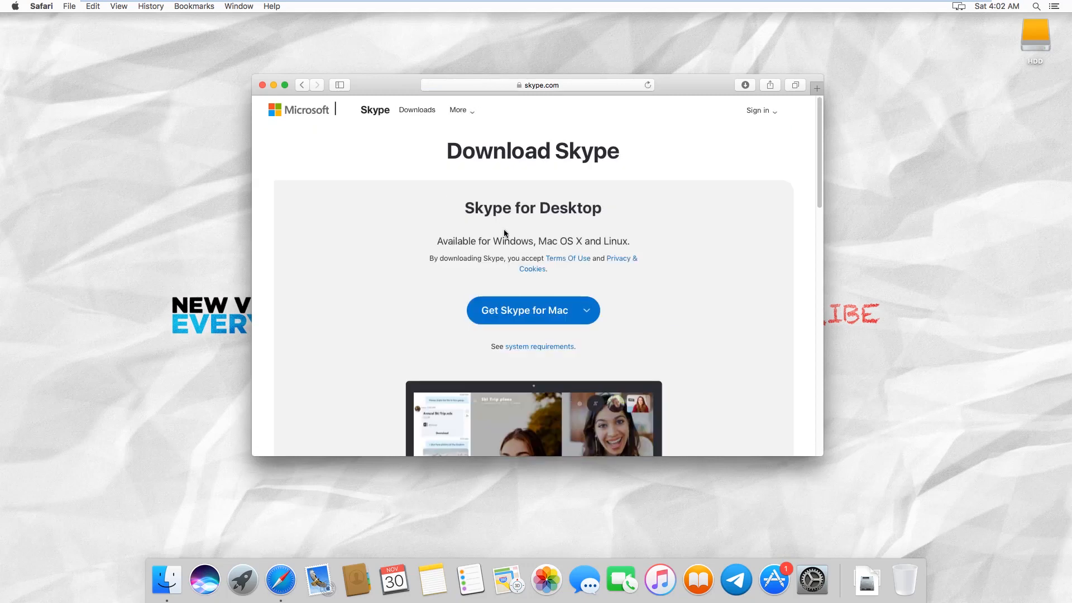
{"action": "left_click", "coordinate": [522, 310]}
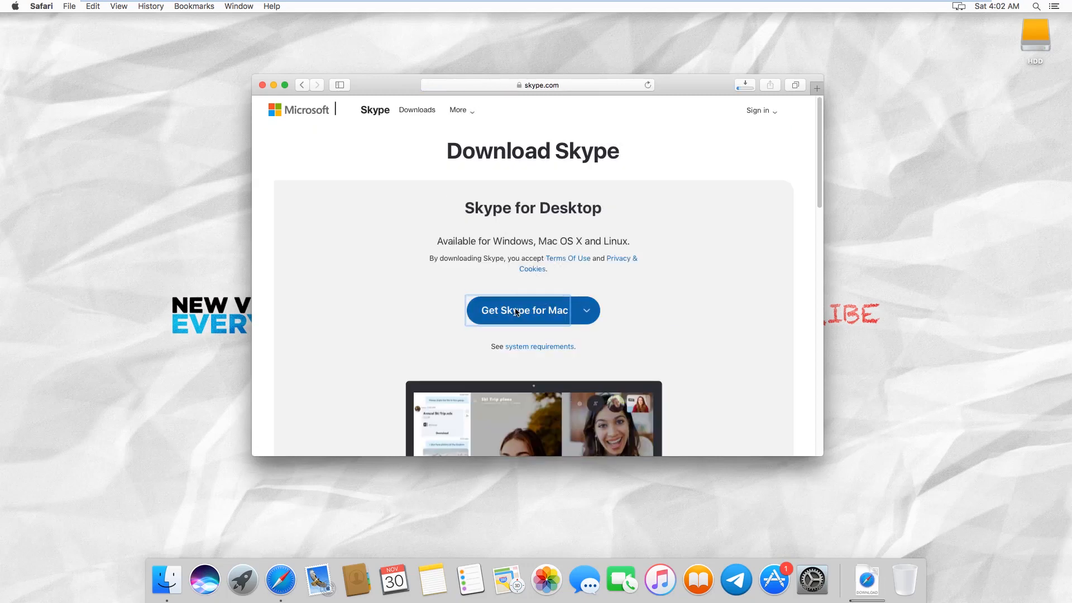
{"action": "left_click", "coordinate": [263, 85]}
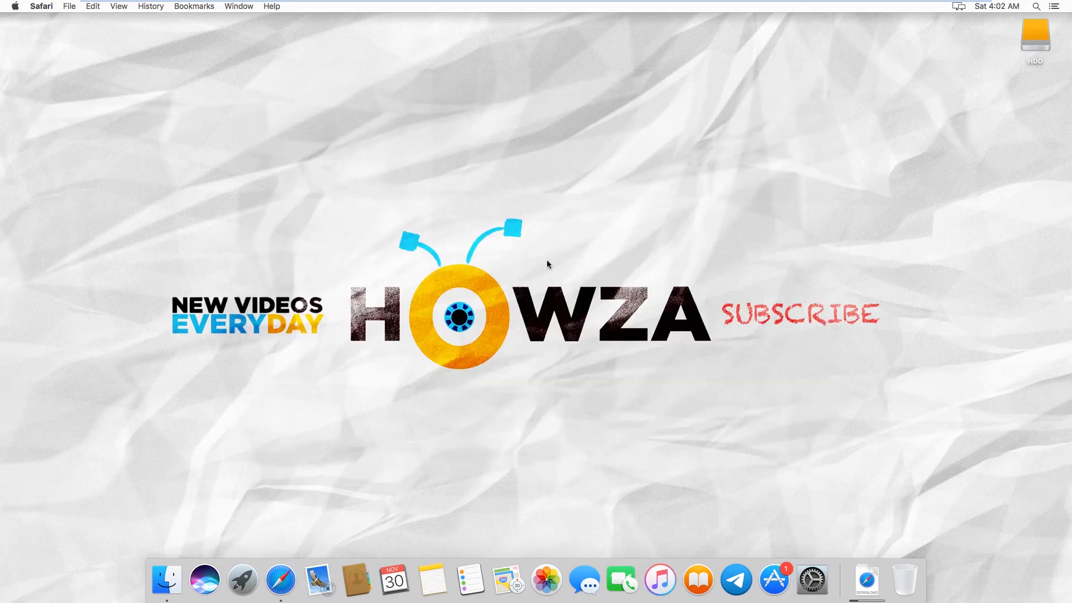
{"action": "mouse_move", "coordinate": [548, 272]}
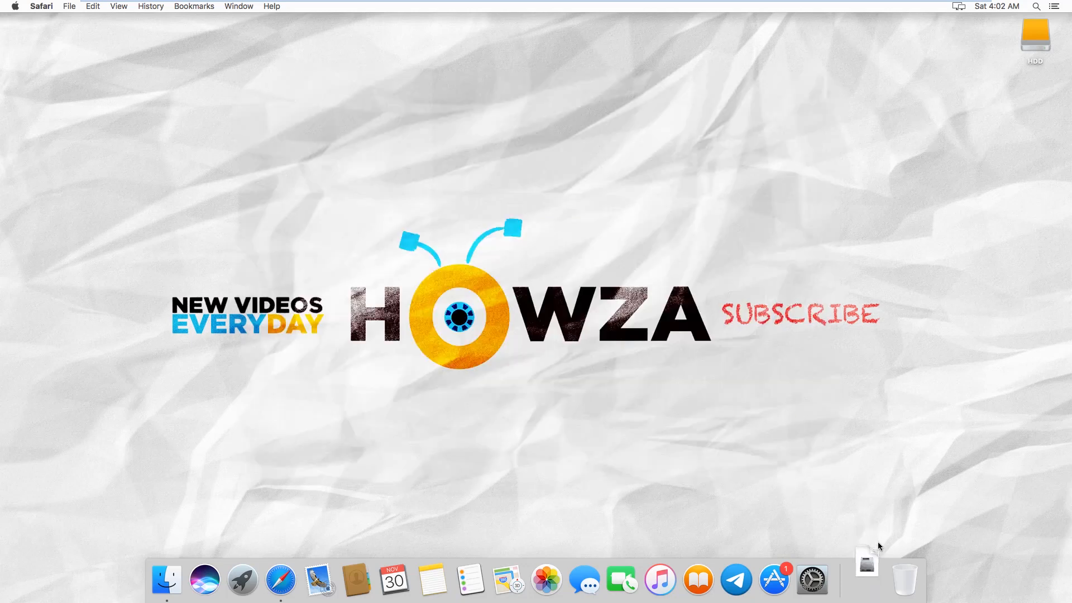
Open the downloaded Skype disk image and view Skype in Finder's Applications folder.
{"action": "left_click", "coordinate": [865, 560]}
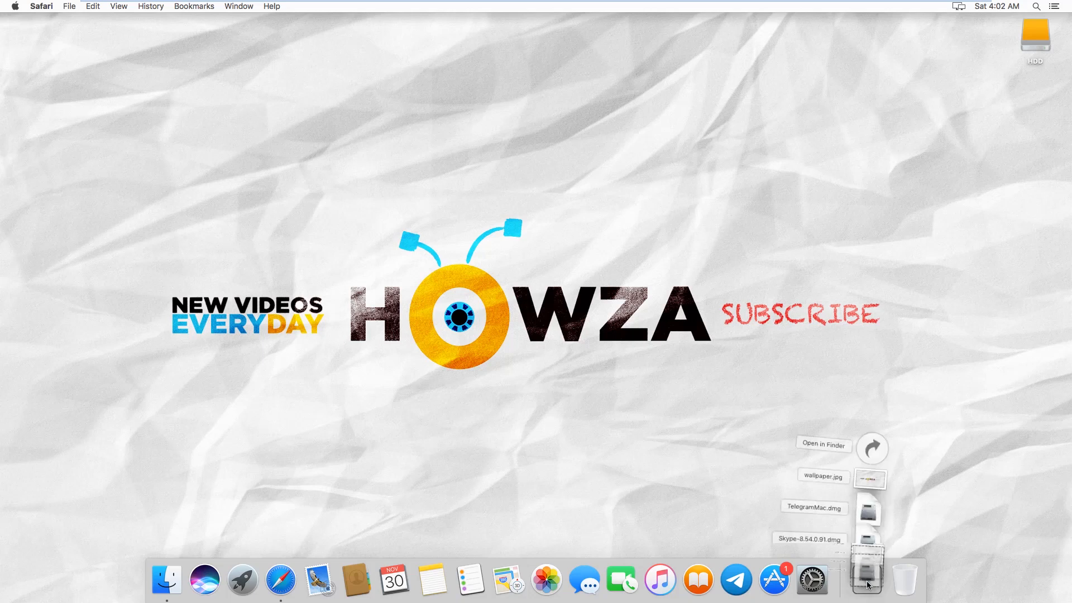
{"action": "left_click", "coordinate": [865, 579]}
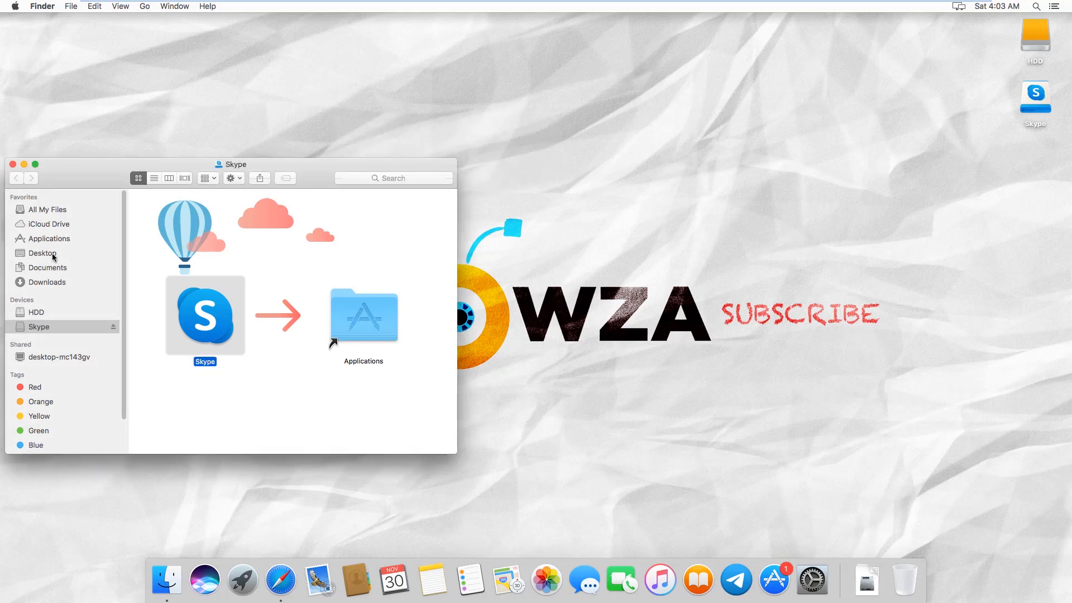
{"action": "left_click", "coordinate": [50, 238]}
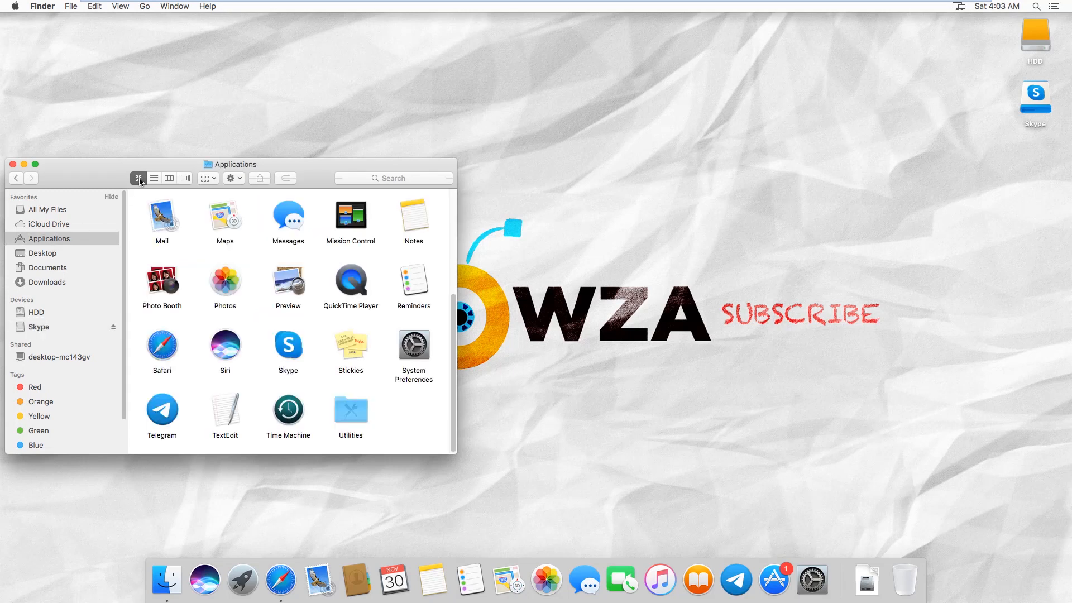